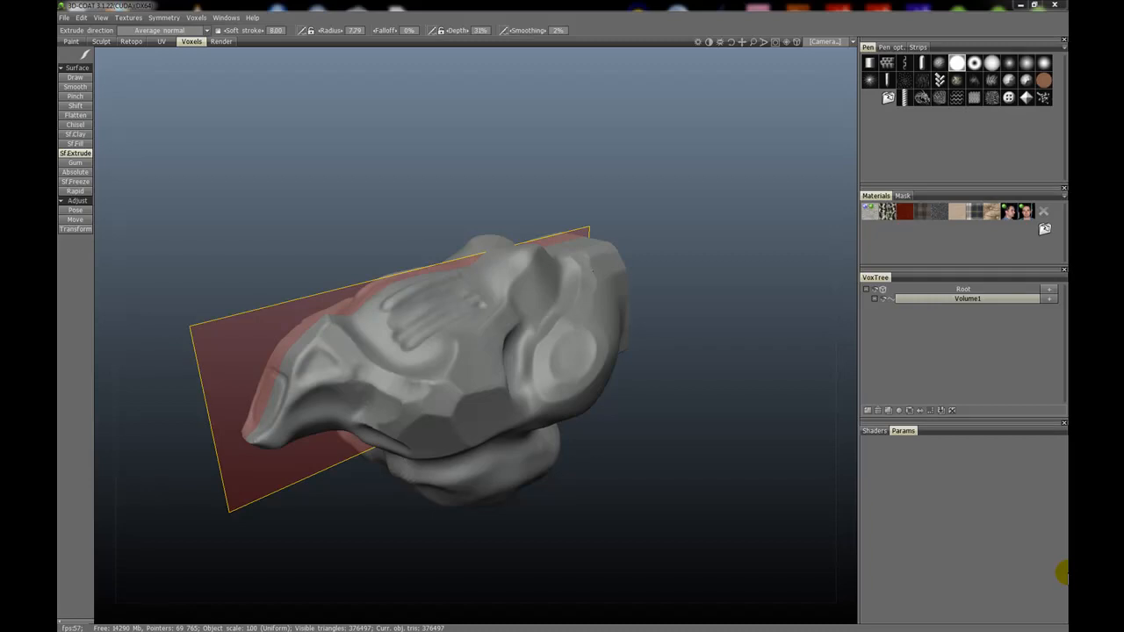
pyautogui.moveTo(187, 115)
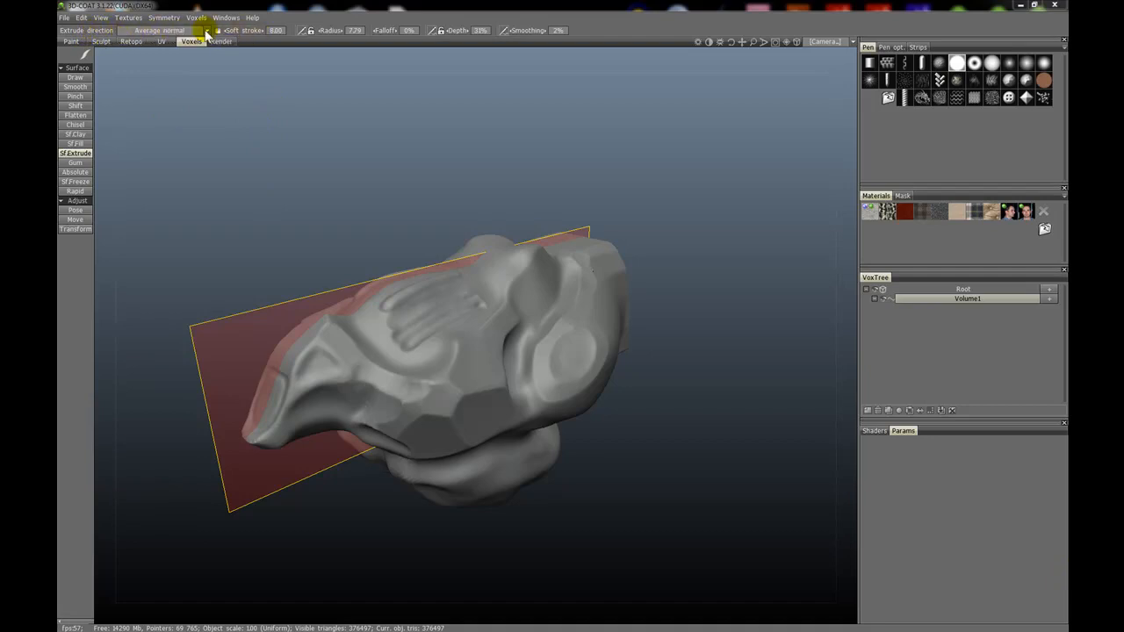
# Keep Average normal and extrude a patch near the sculpt's right end (radius 13, depth 60%).
pyautogui.click(161, 30)
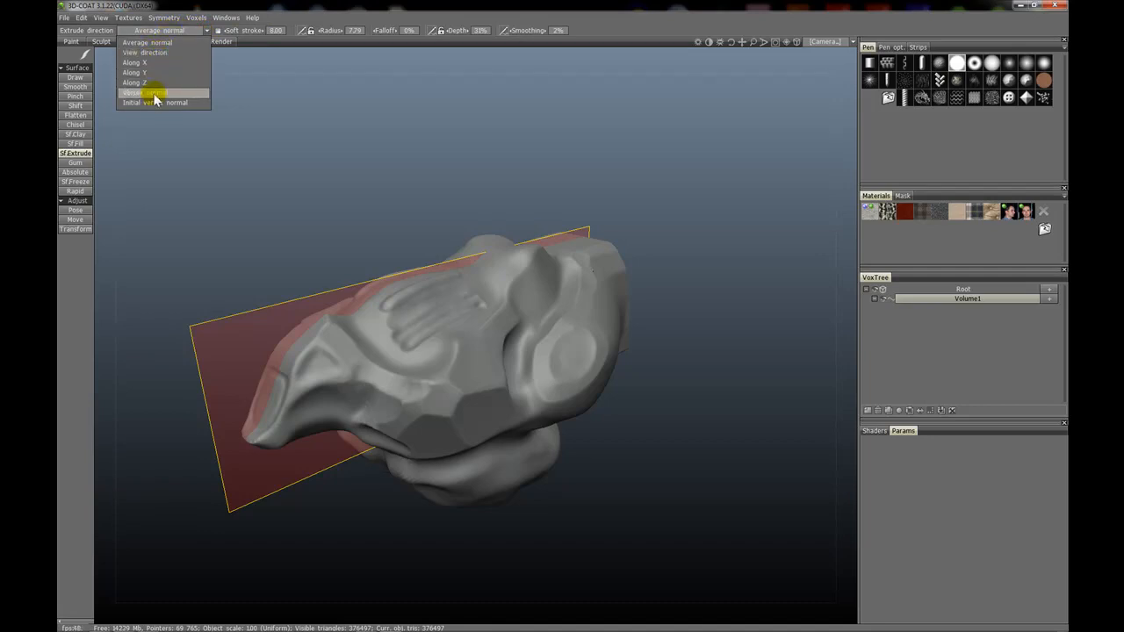
pyautogui.moveTo(167, 103)
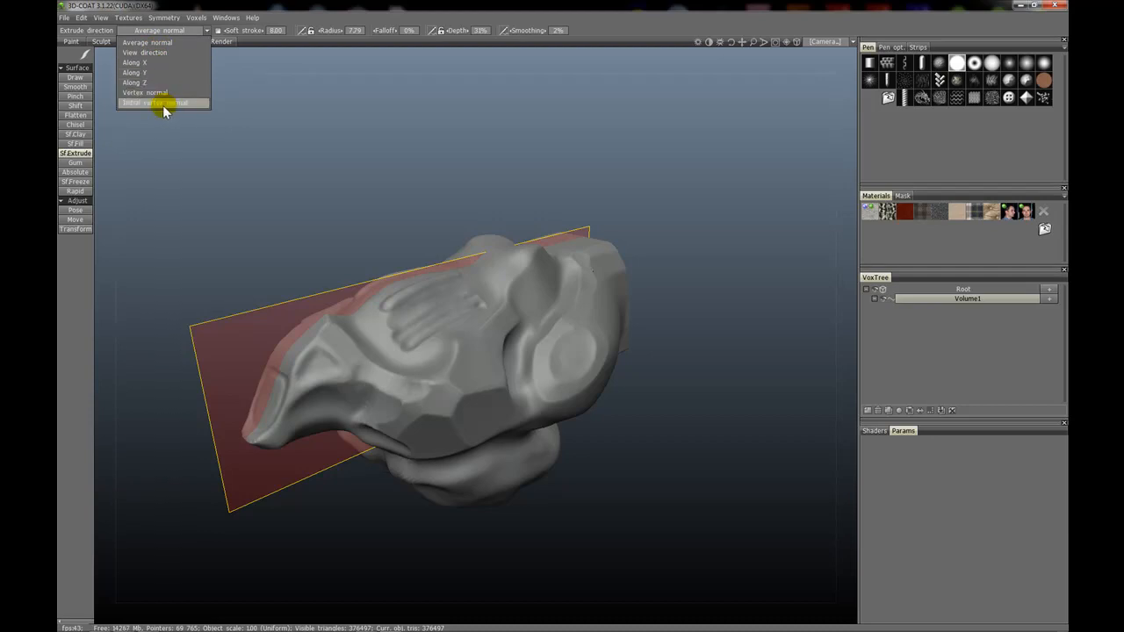
pyautogui.click(158, 103)
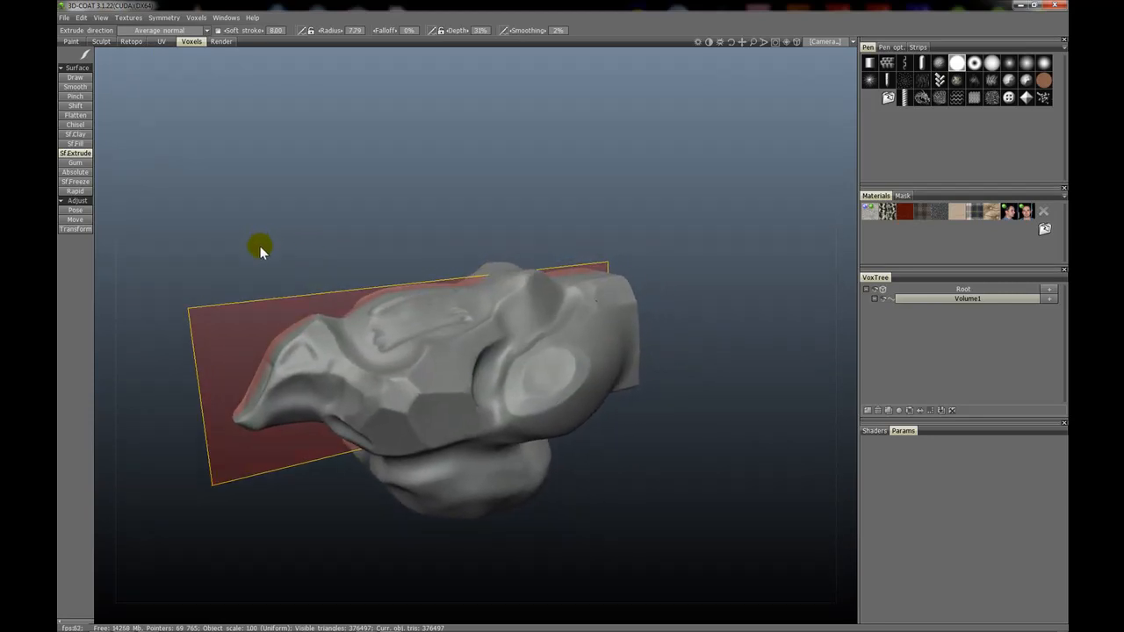
pyautogui.moveTo(189, 195)
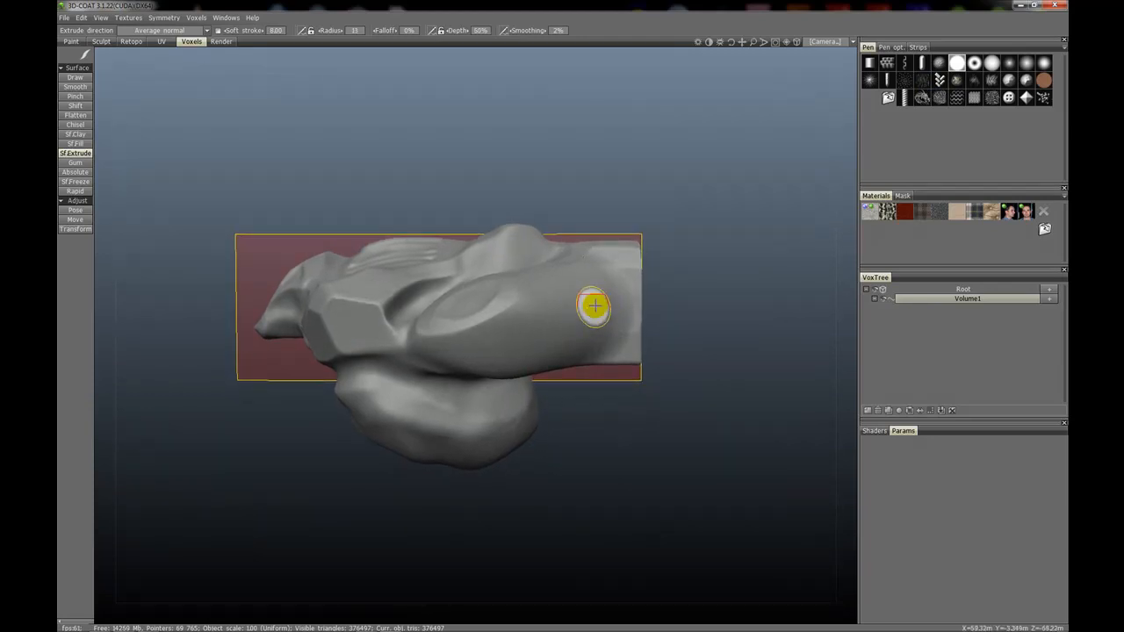
pyautogui.moveTo(595, 306); pyautogui.dragTo(565, 311)
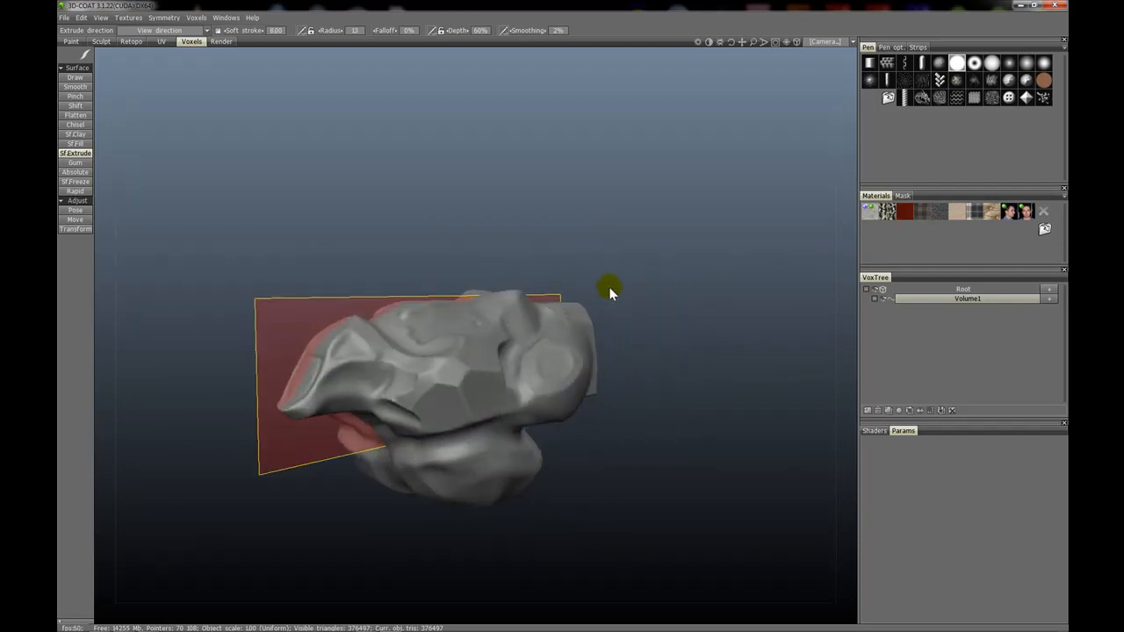
# Orbit to a side view and extrude a ridge along the sculpt's lower side.
pyautogui.moveTo(610, 290); pyautogui.dragTo(544, 360)
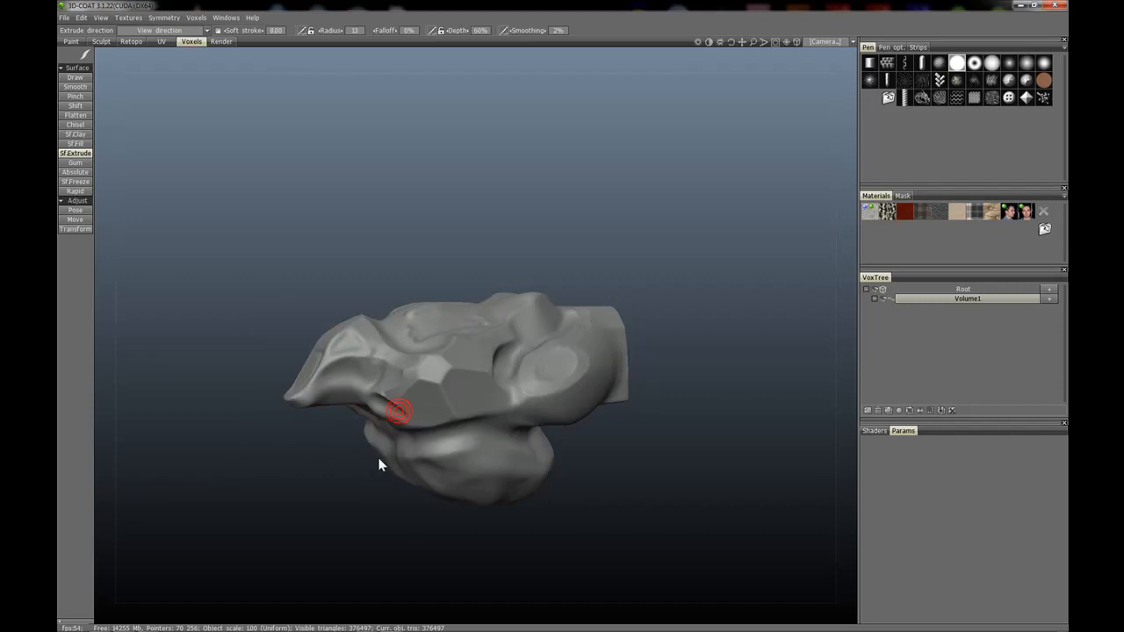
pyautogui.moveTo(397, 459)
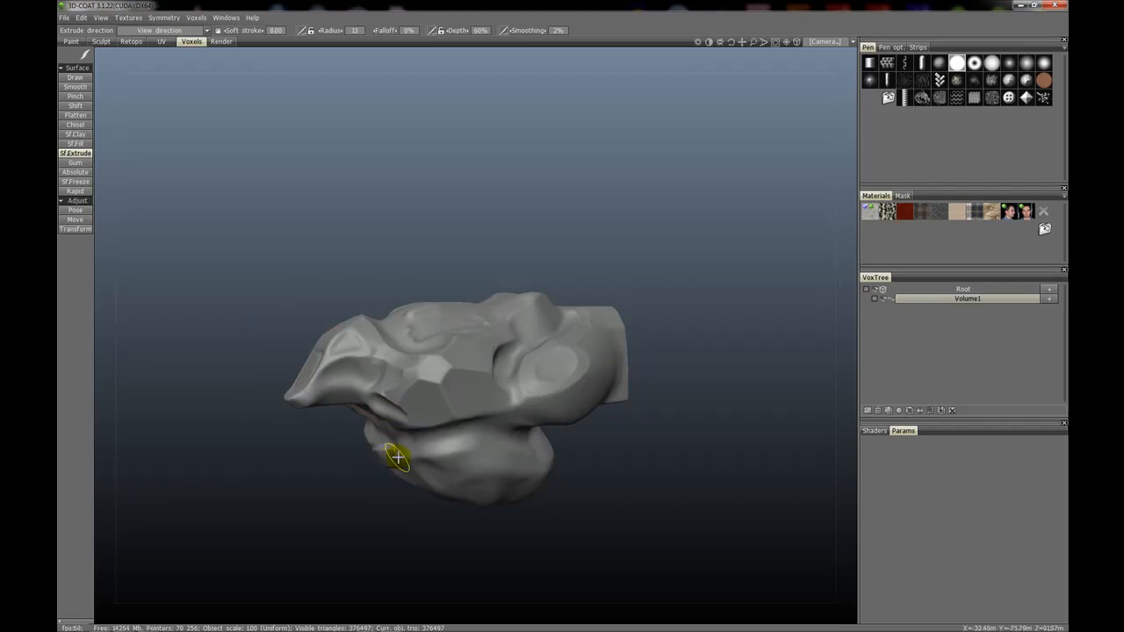
pyautogui.moveTo(396, 456); pyautogui.dragTo(540, 400)
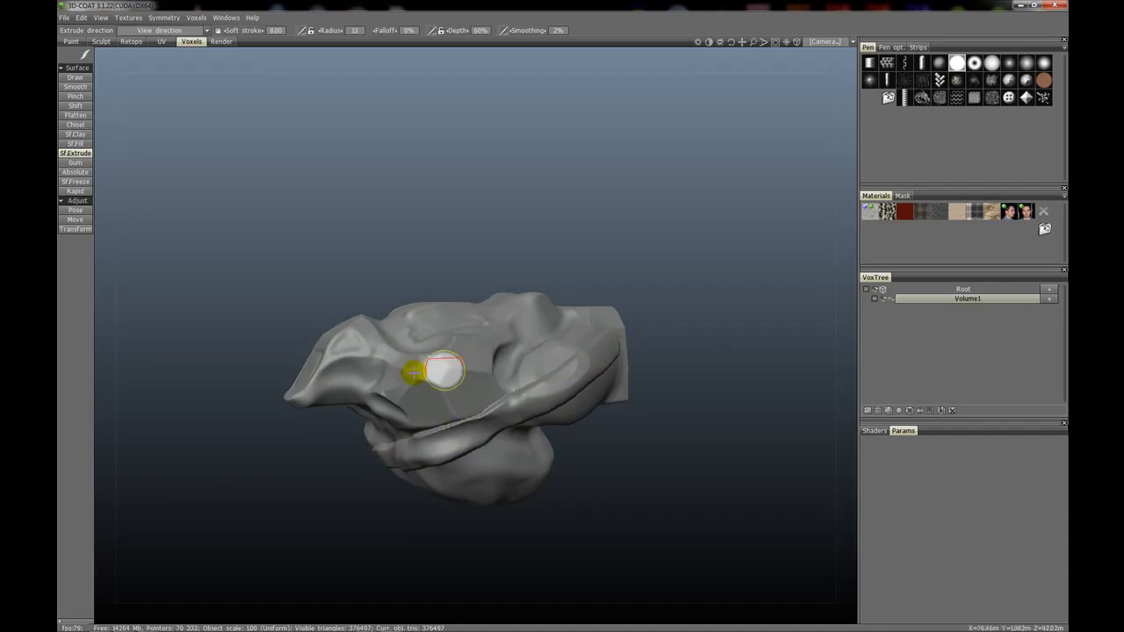
pyautogui.moveTo(444, 369); pyautogui.dragTo(448, 345)
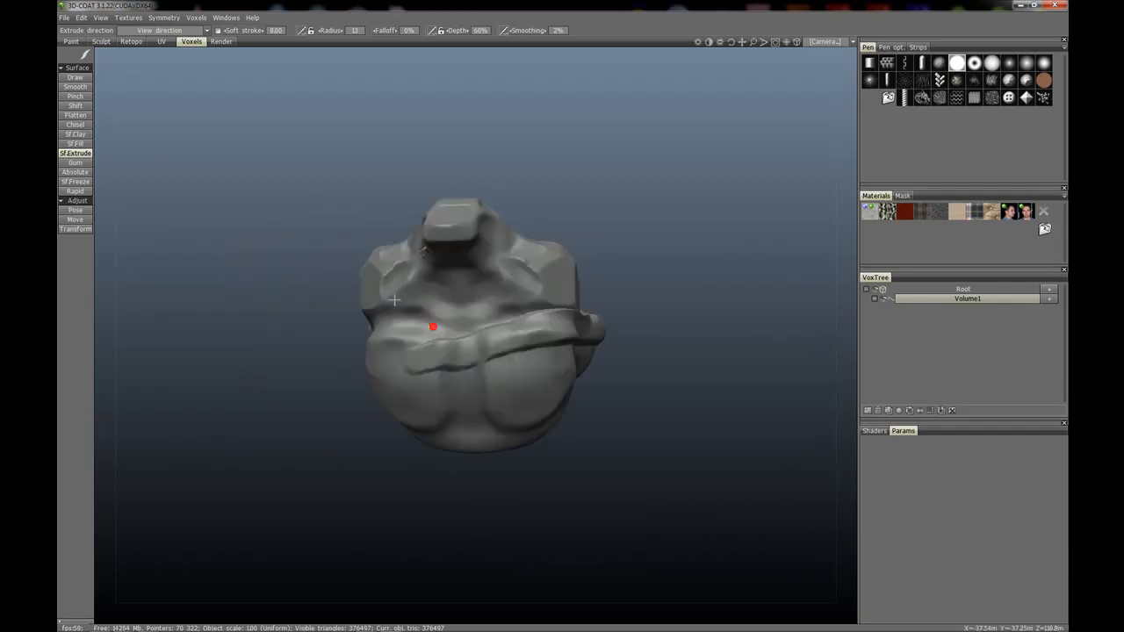
pyautogui.moveTo(395, 300); pyautogui.dragTo(405, 382)
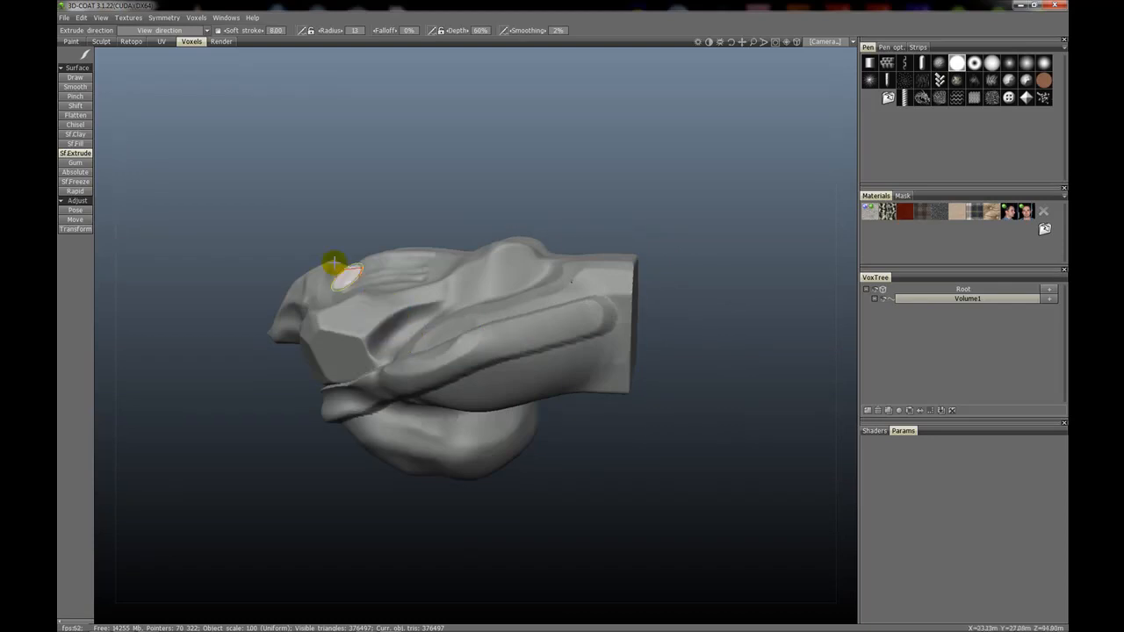
# Switch extrusion to Along Y, extrude the right end, and inspect from above.
pyautogui.click(162, 30)
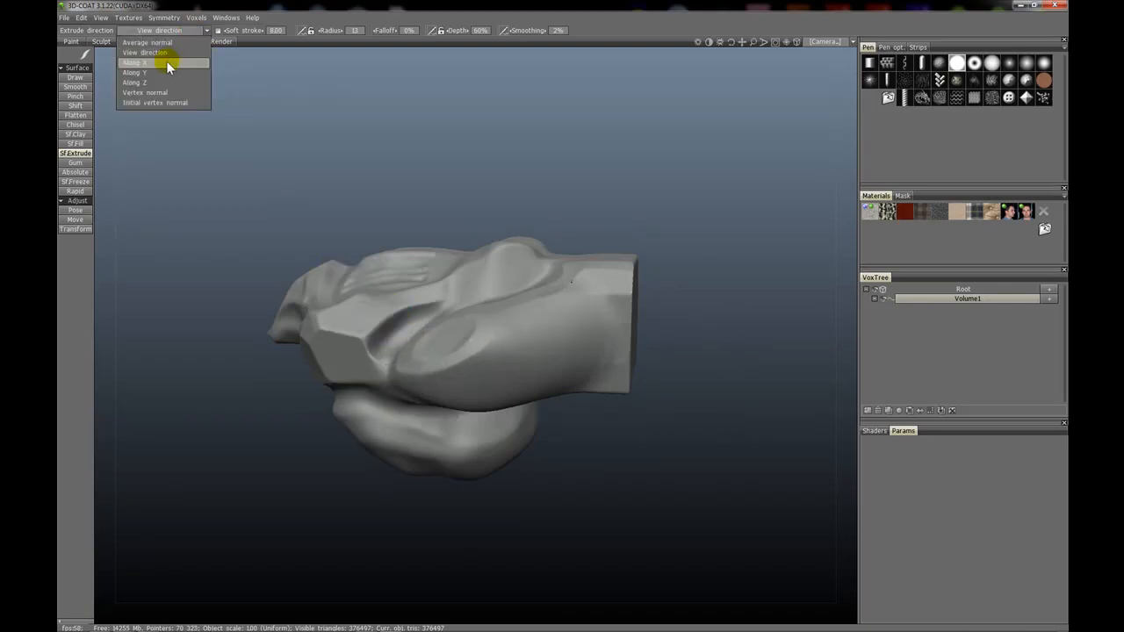
pyautogui.moveTo(158, 72)
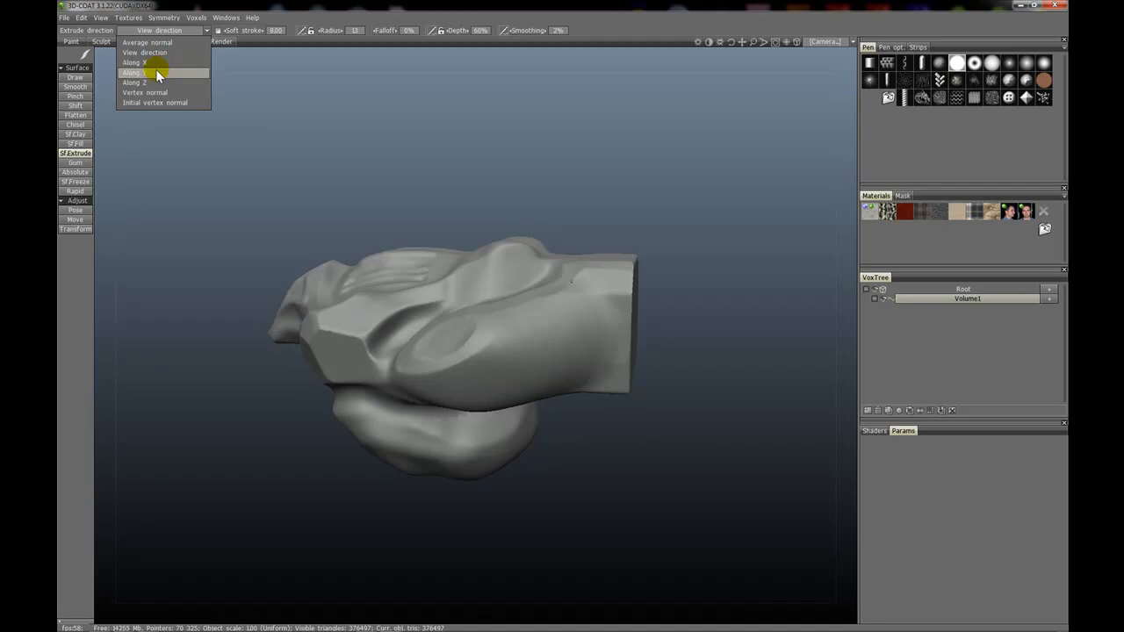
pyautogui.moveTo(145, 76)
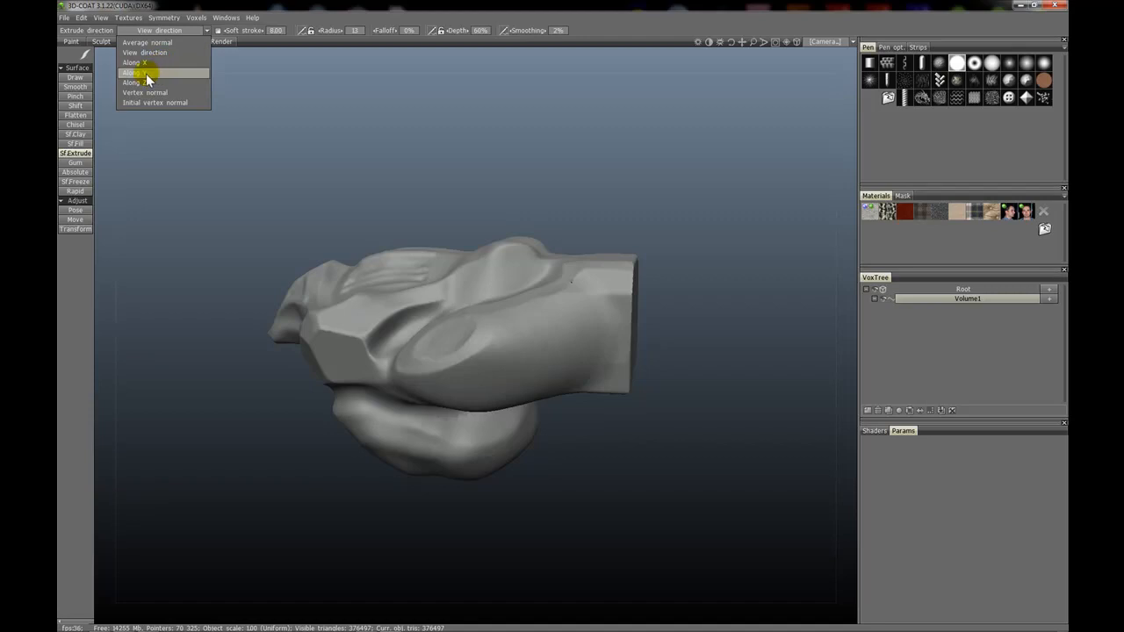
pyautogui.click(134, 72)
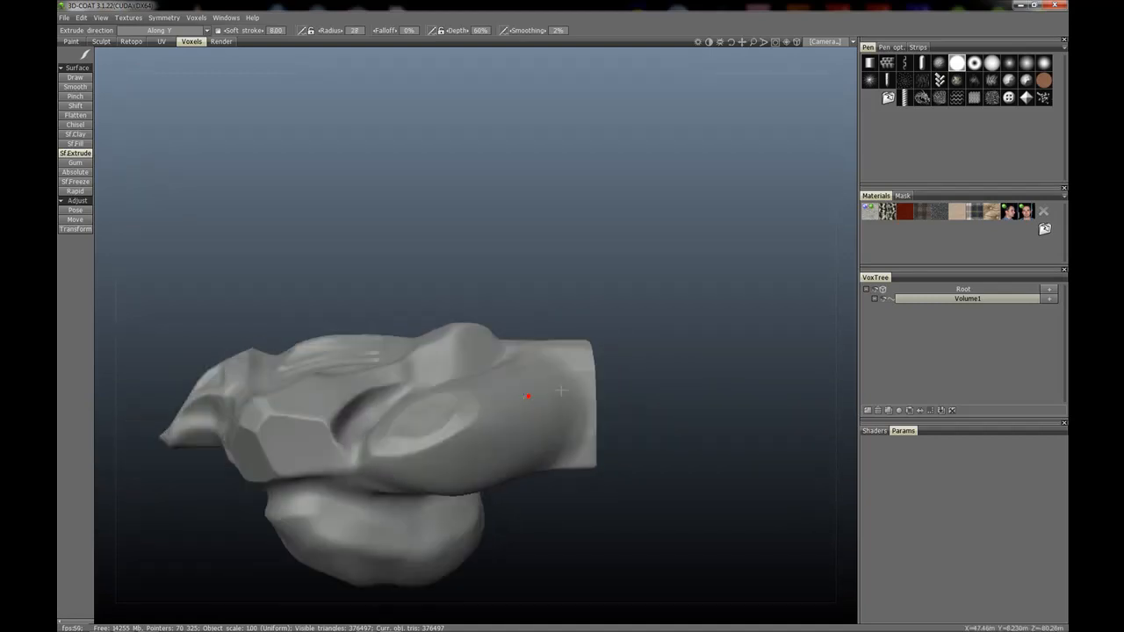
pyautogui.moveTo(528, 397); pyautogui.dragTo(536, 415)
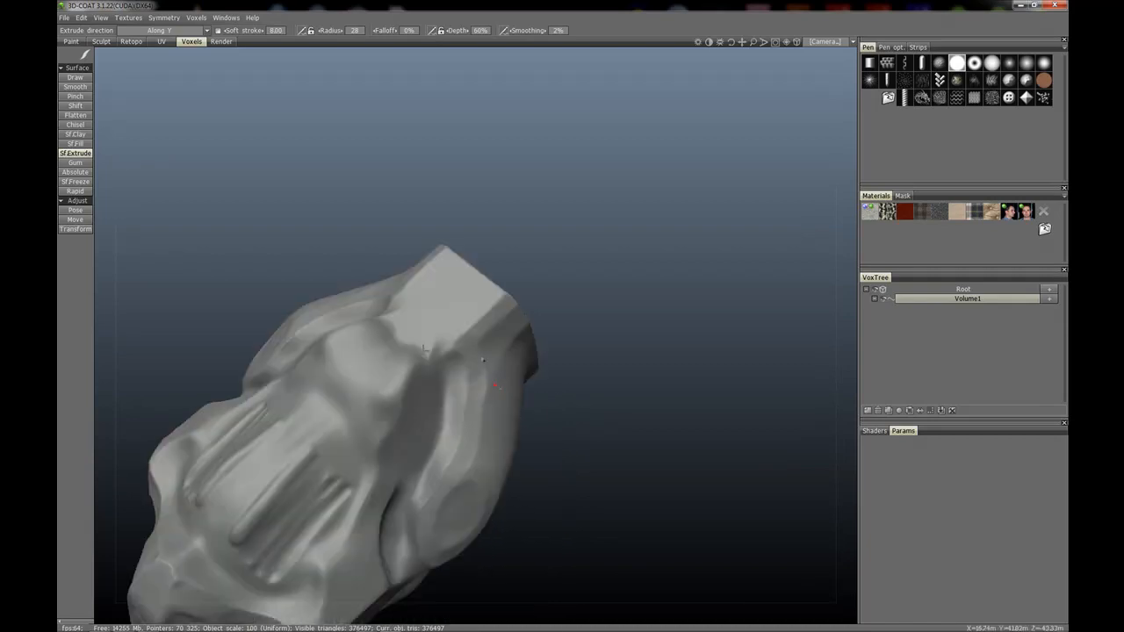
pyautogui.moveTo(422, 351); pyautogui.dragTo(466, 363)
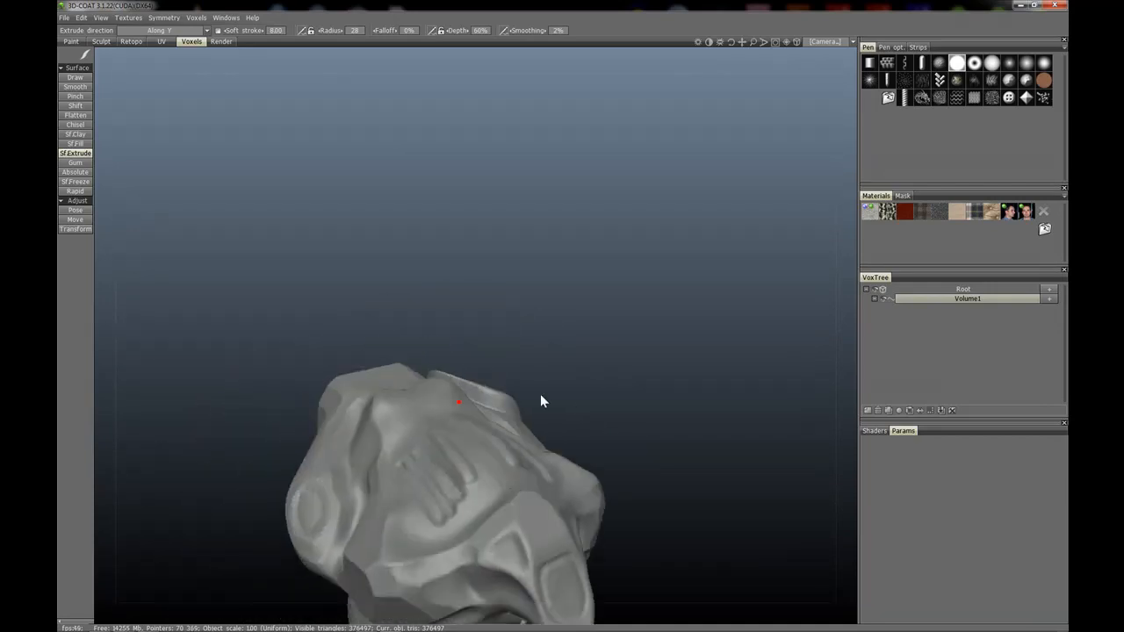
pyautogui.click(163, 29)
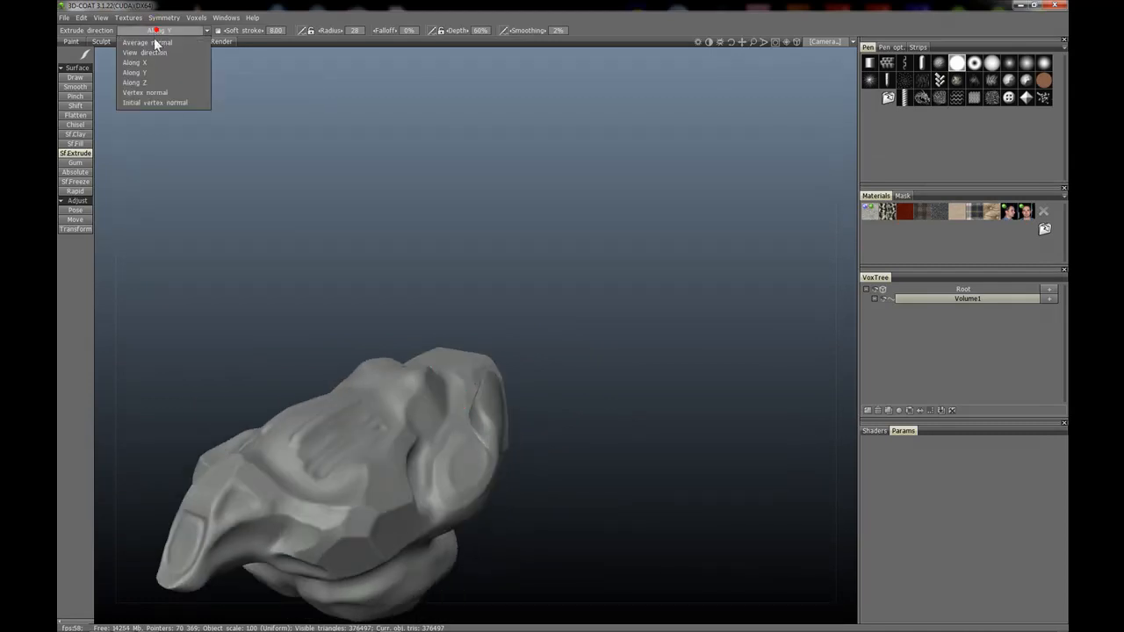
pyautogui.click(134, 72)
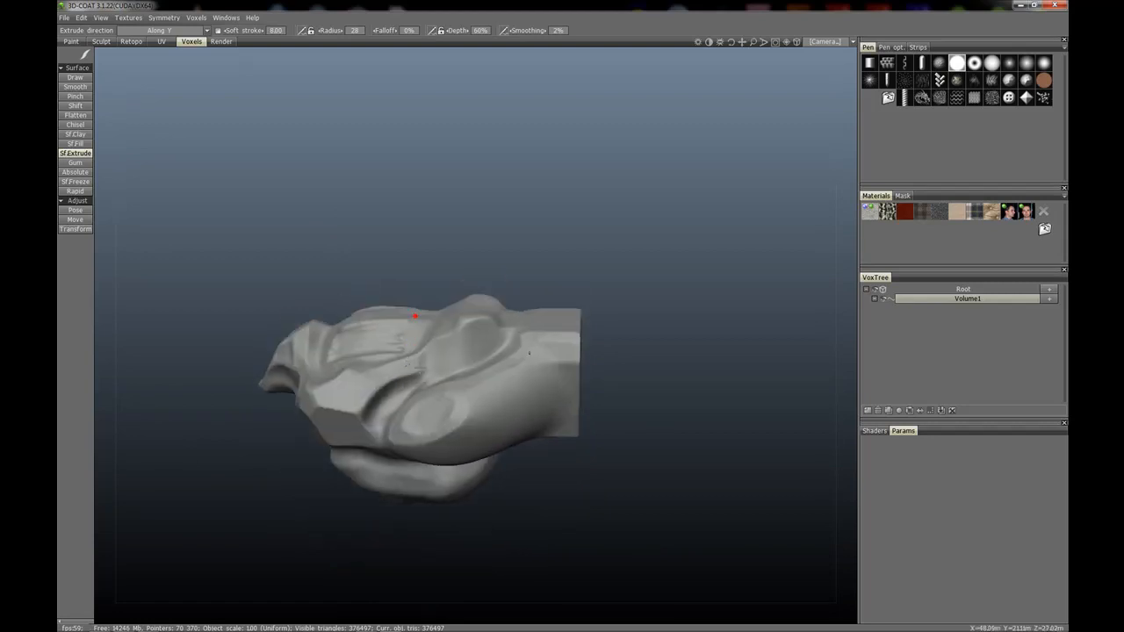
# Switch to Vertex normal, extrude the side bulge, and orbit to check it.
pyautogui.click(167, 30)
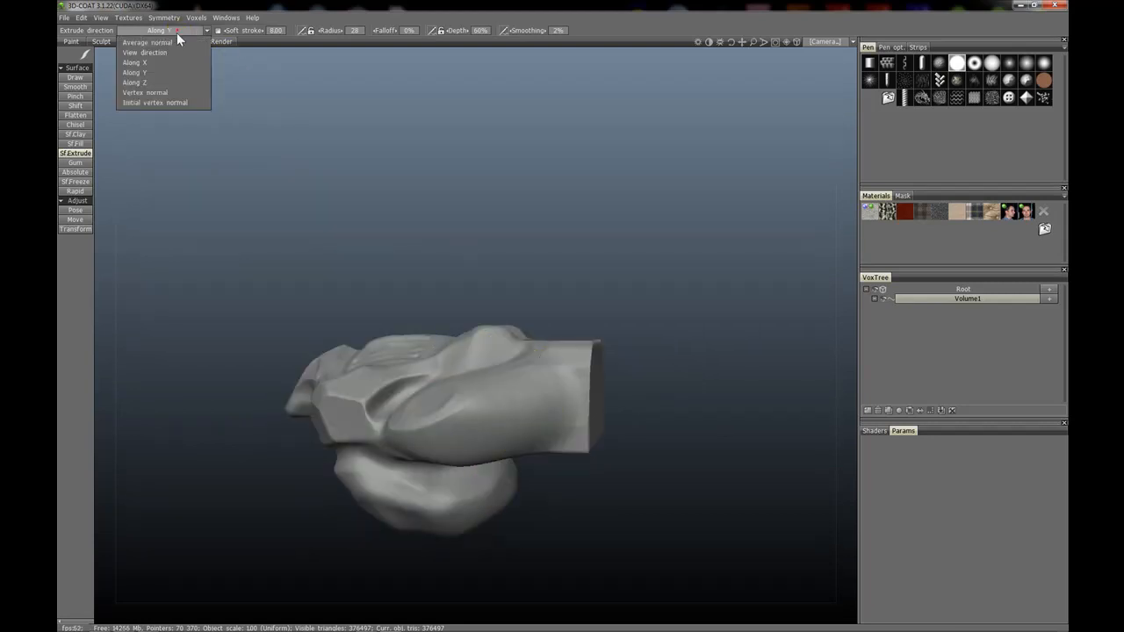
pyautogui.moveTo(145, 93)
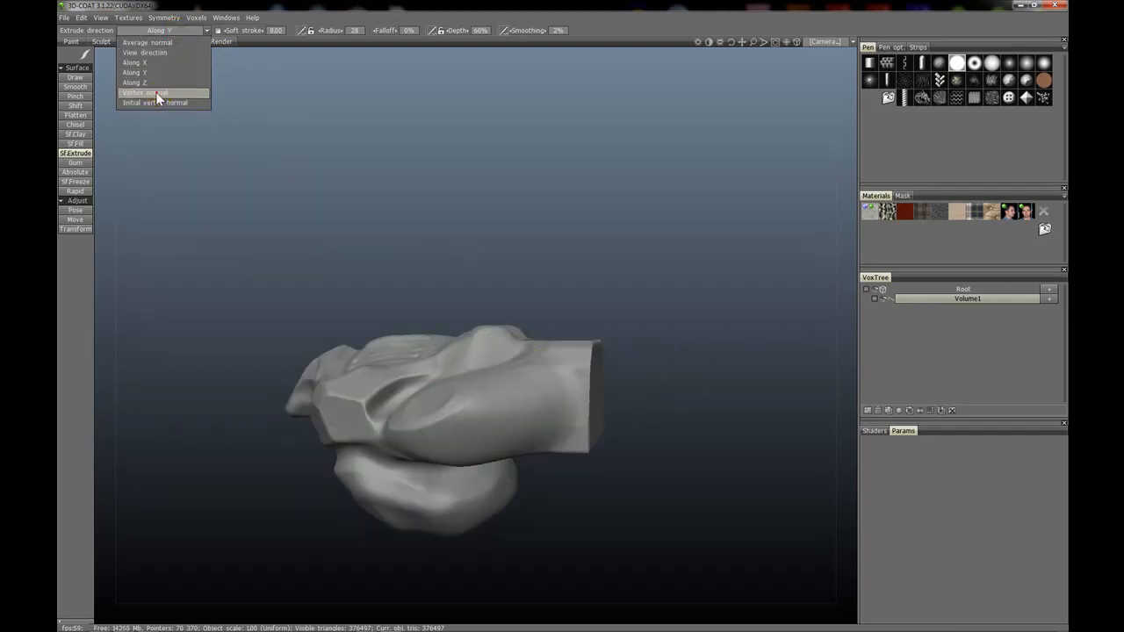
pyautogui.click(144, 93)
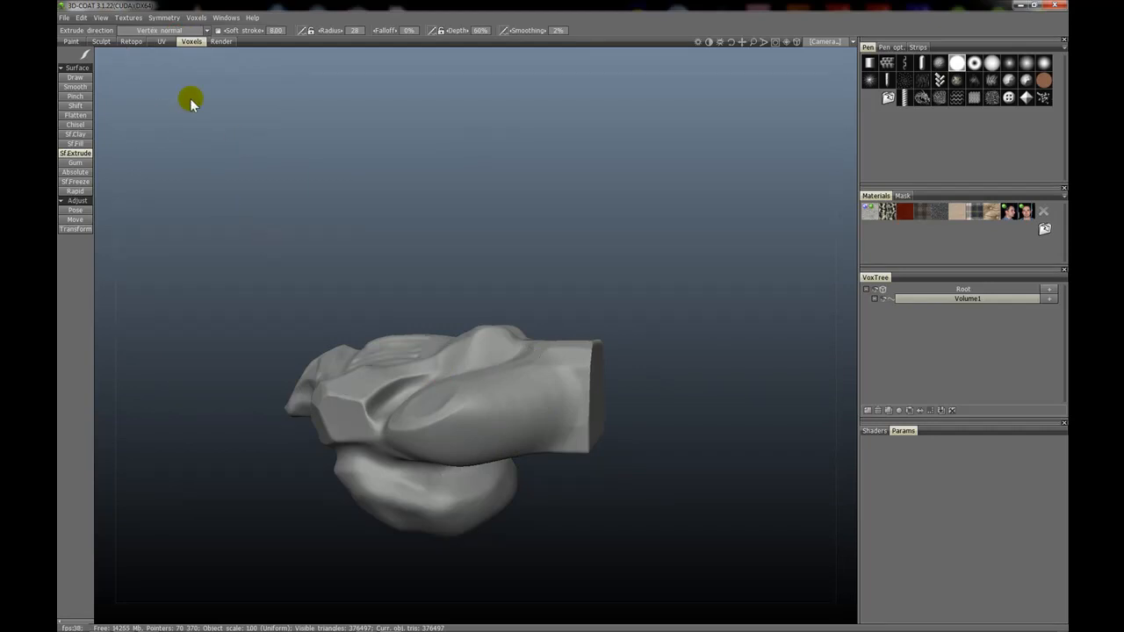
pyautogui.click(162, 30)
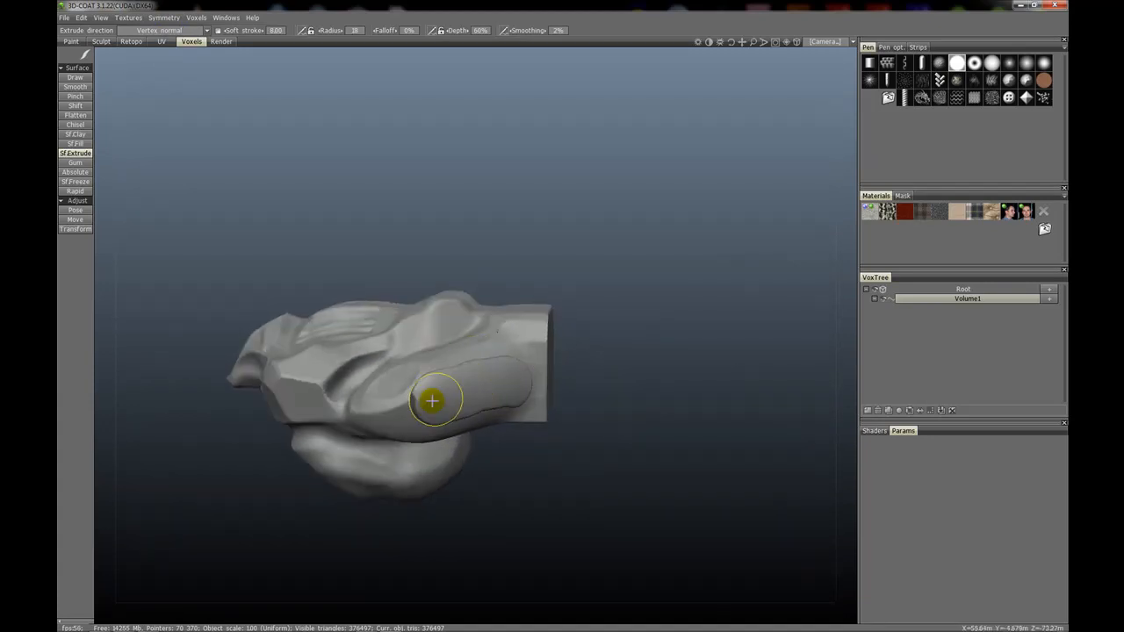
pyautogui.moveTo(439, 395); pyautogui.dragTo(408, 369)
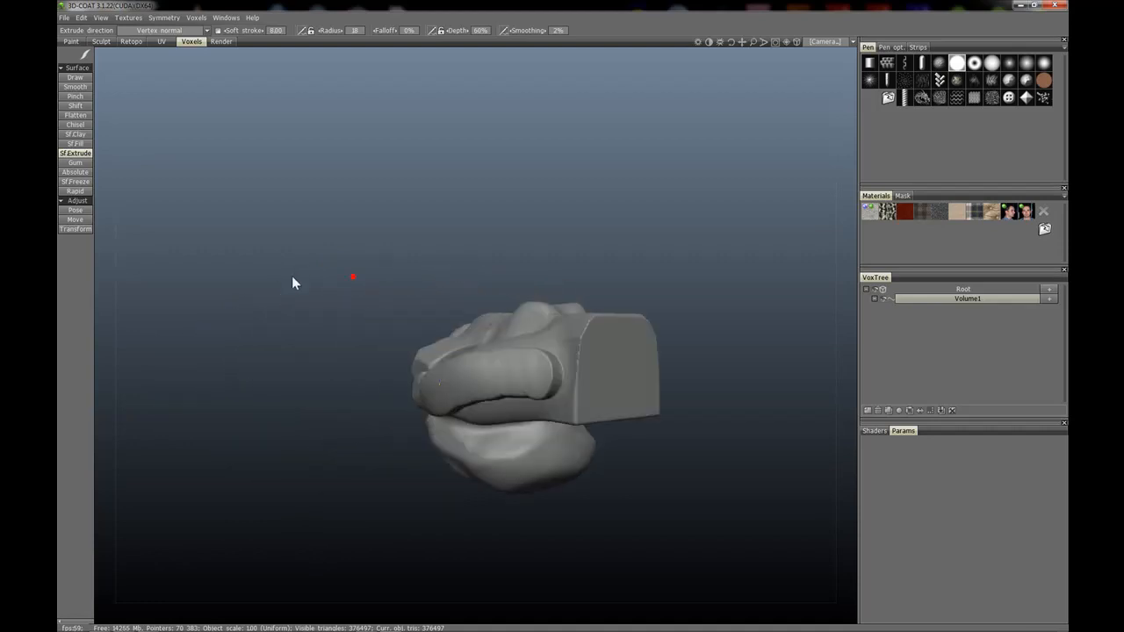
pyautogui.moveTo(294, 283); pyautogui.dragTo(408, 316)
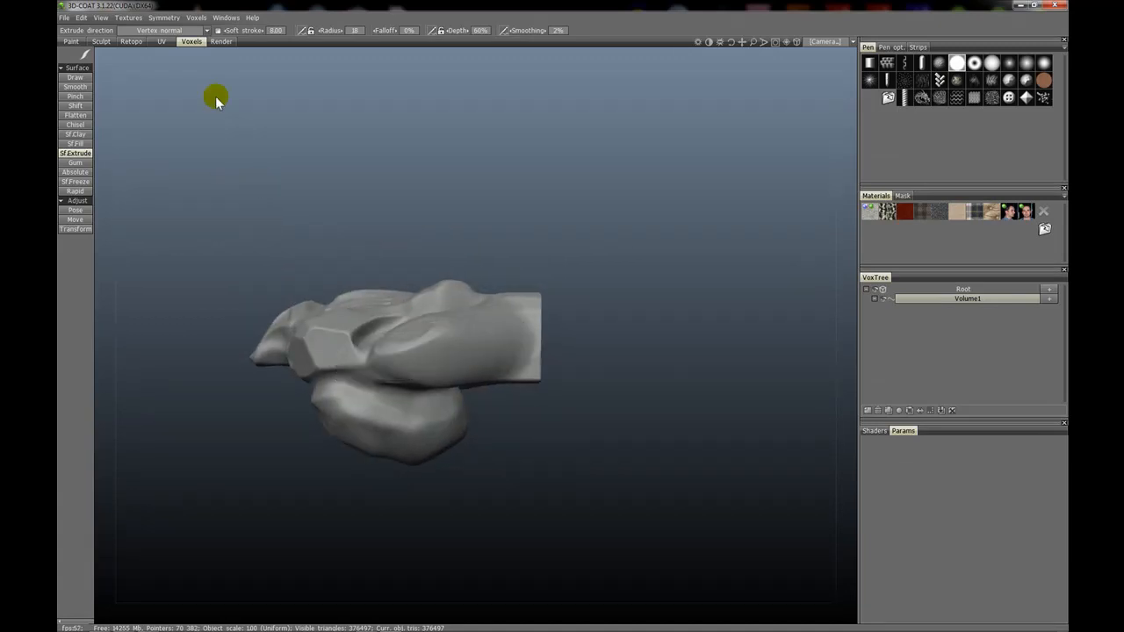
# Switch to Initial vertex normal and extrude a patch on the right end.
pyautogui.click(162, 30)
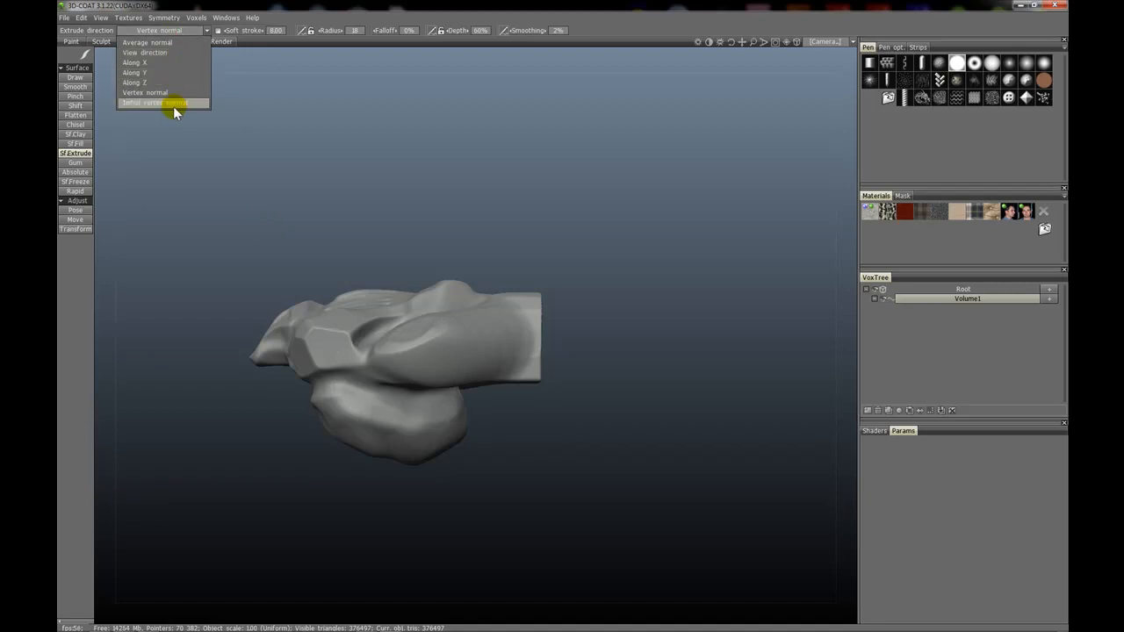
pyautogui.click(162, 102)
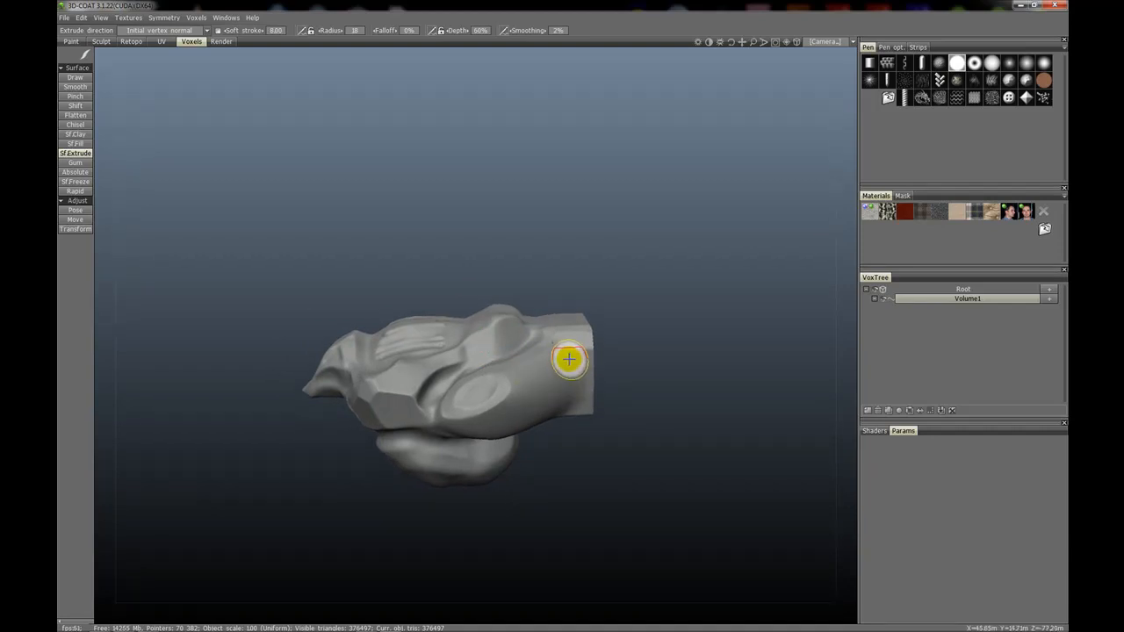
pyautogui.moveTo(568, 360); pyautogui.dragTo(573, 347)
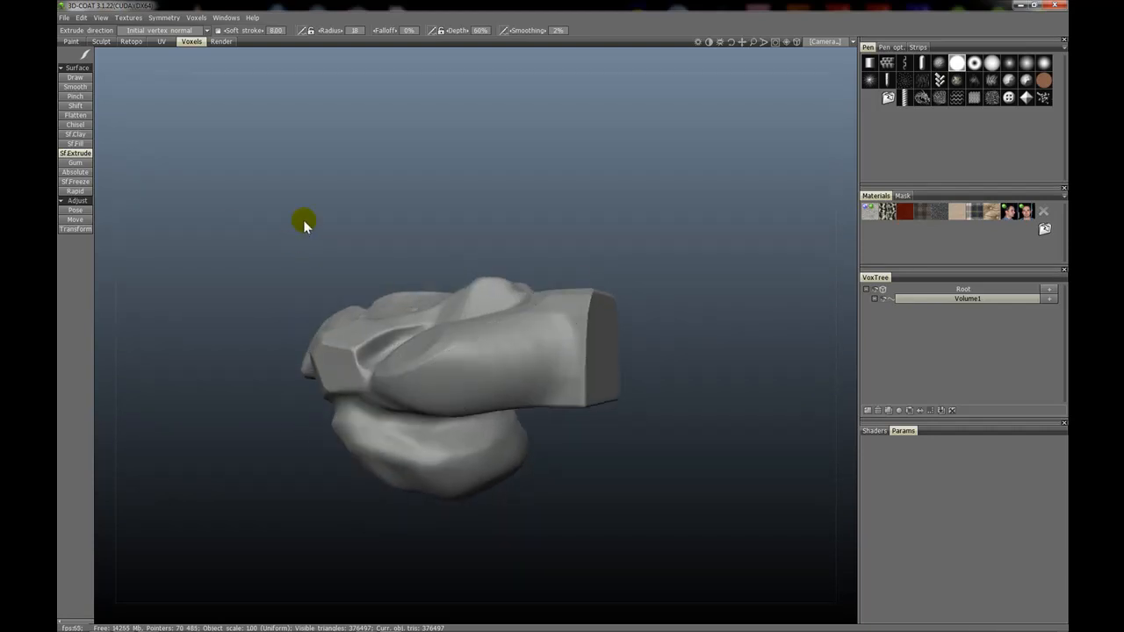
# Return to Average normal, orbit to the front, and Ctrl-drag to indent it.
pyautogui.click(163, 30)
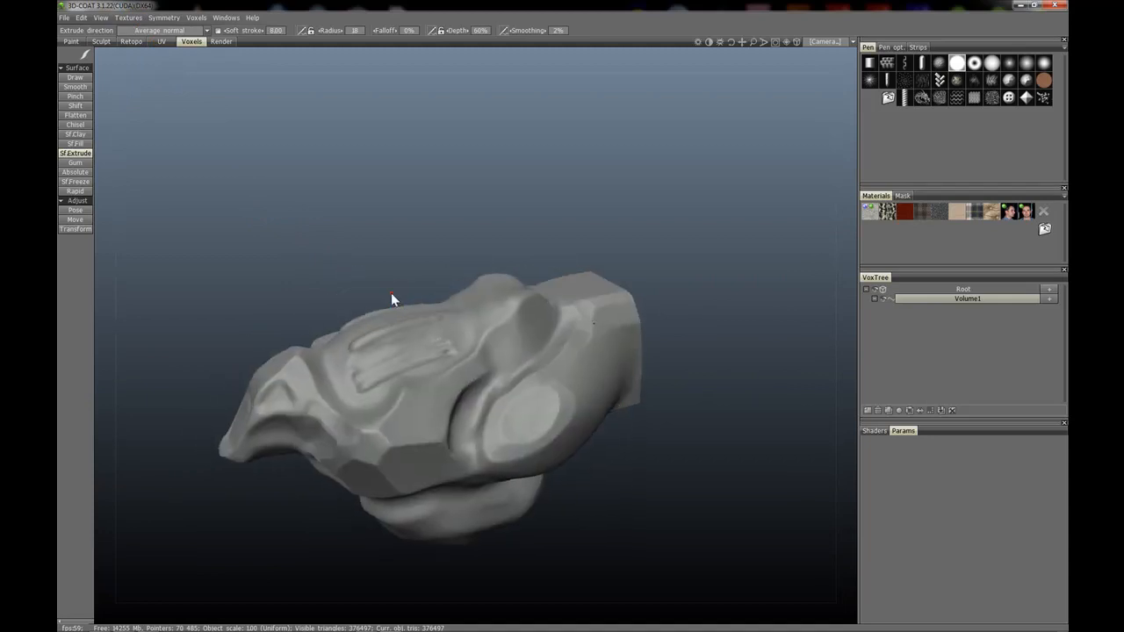
pyautogui.moveTo(393, 299); pyautogui.dragTo(427, 283)
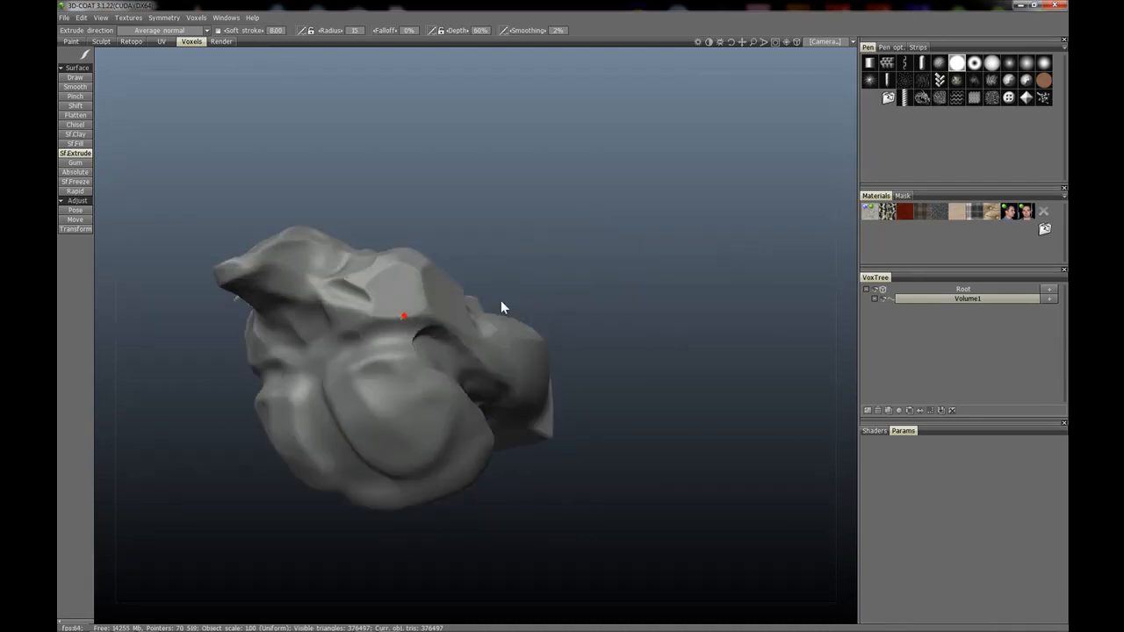
pyautogui.moveTo(504, 308); pyautogui.dragTo(357, 346)
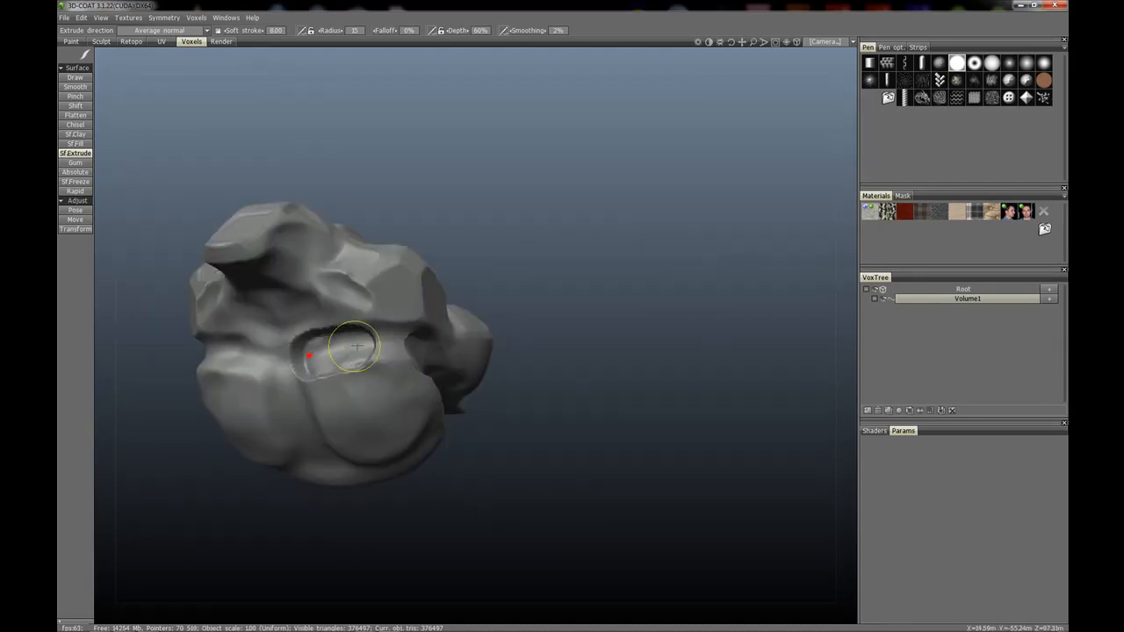